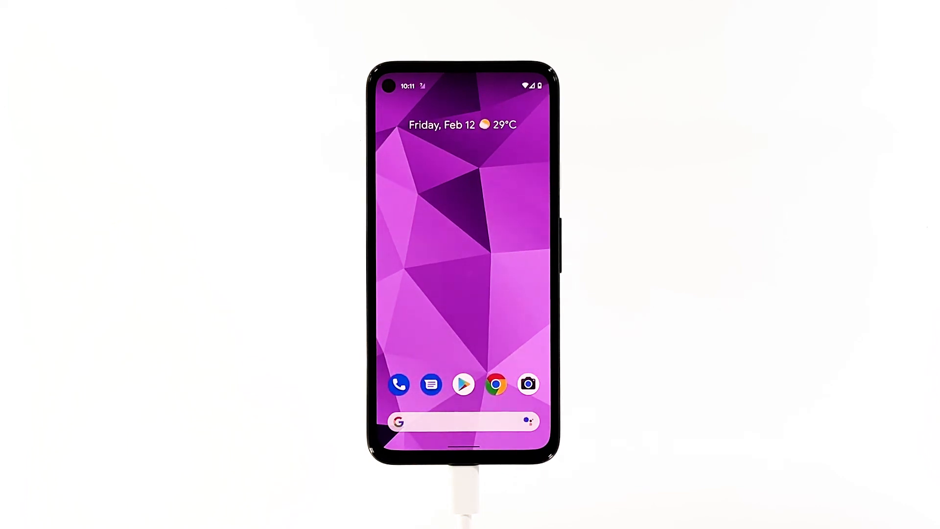
left_click(470, 327)
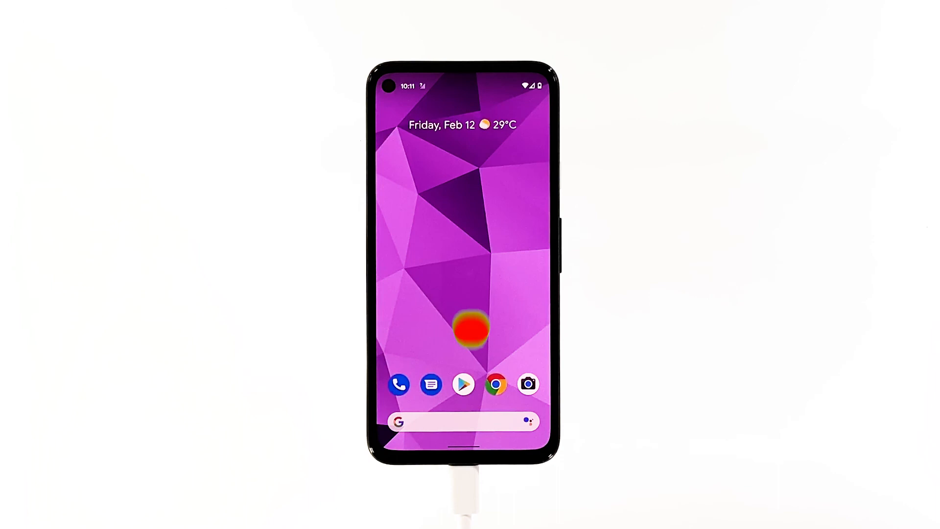